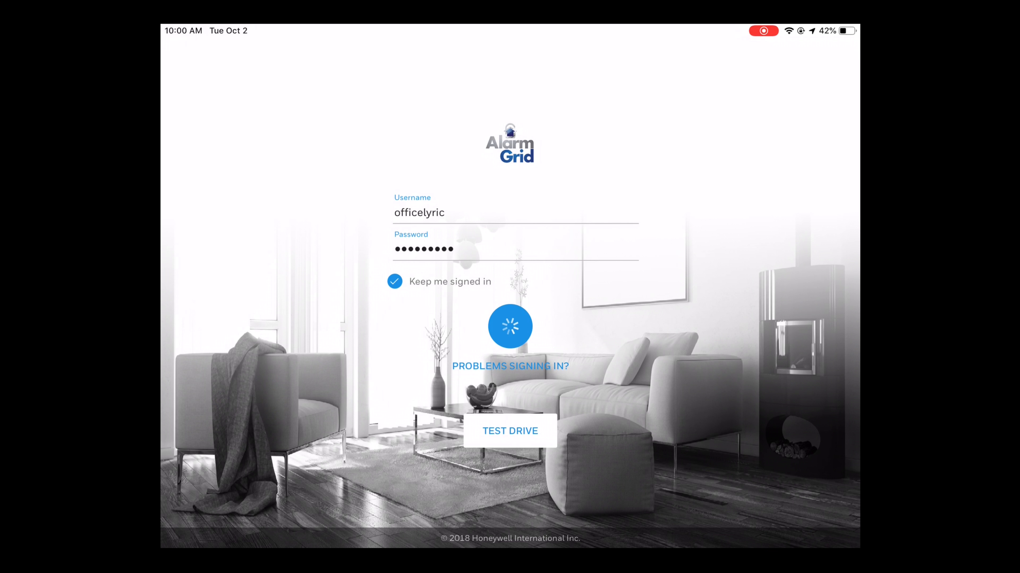
# Sign out of the Office Lyric account and enter the Demo Home test drive
pyautogui.click(510, 326)
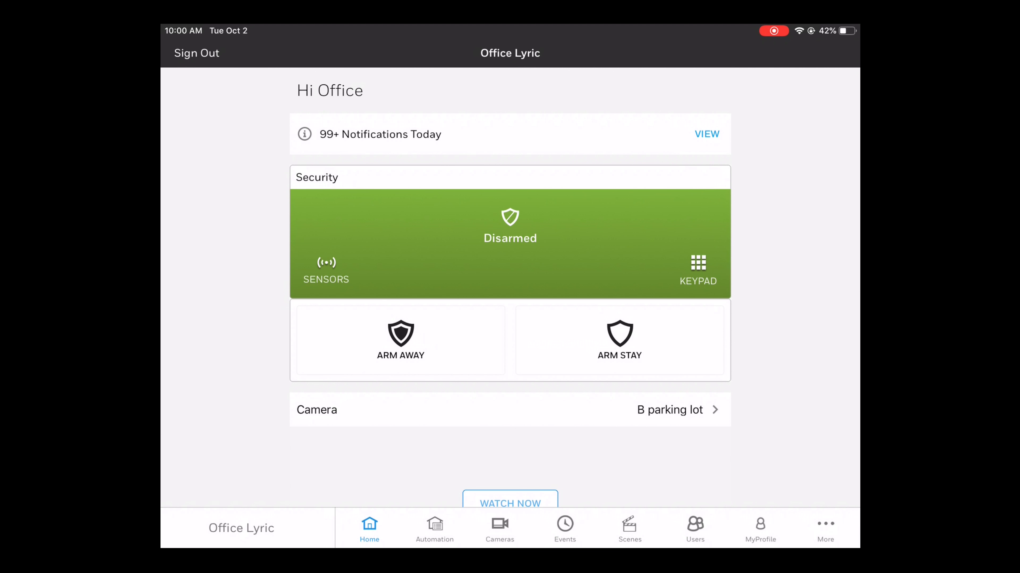
pyautogui.click(197, 53)
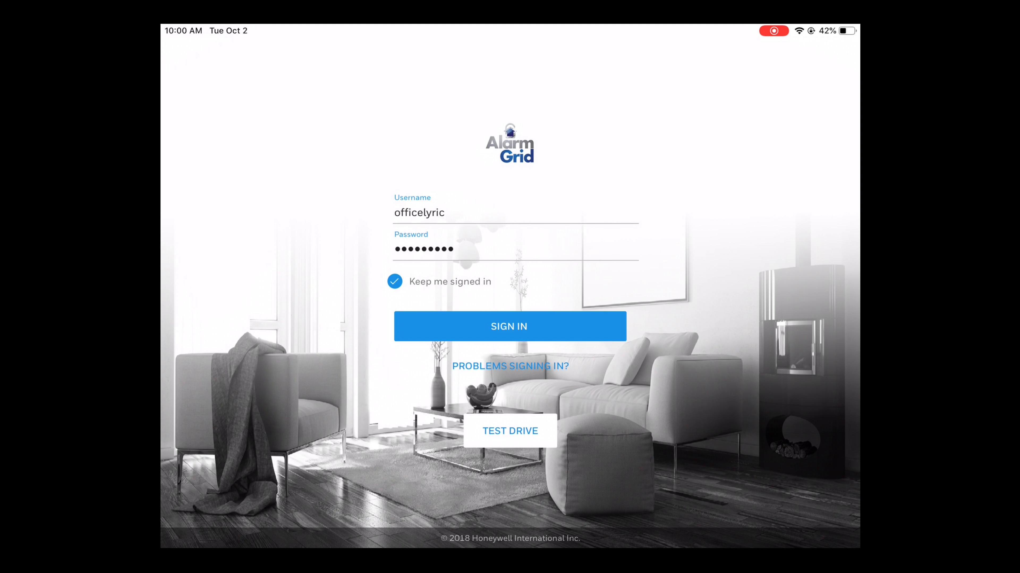
pyautogui.click(509, 327)
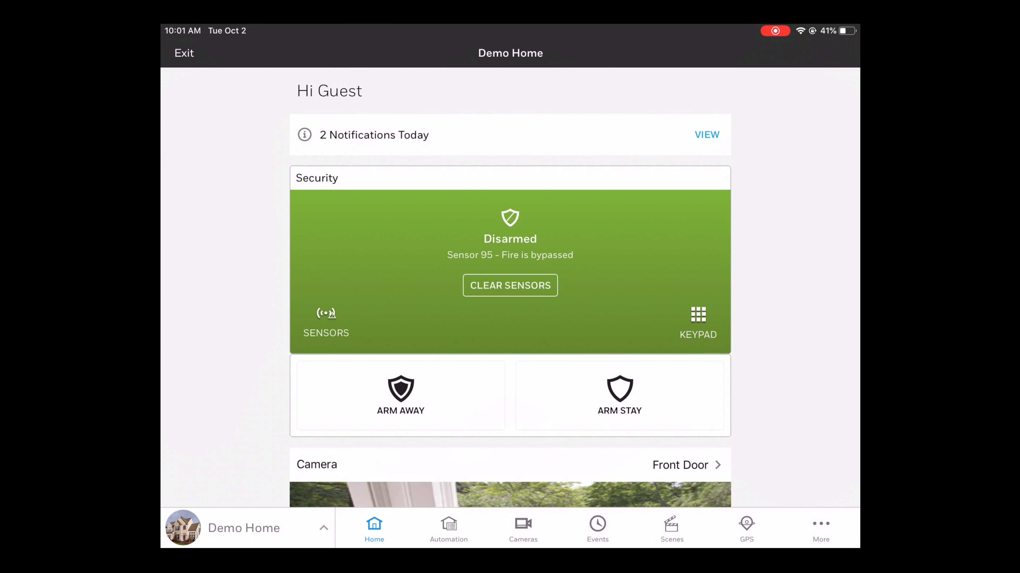
# Go to the demo home's Automation devices to reach the First Floor Thermostat
pyautogui.click(448, 526)
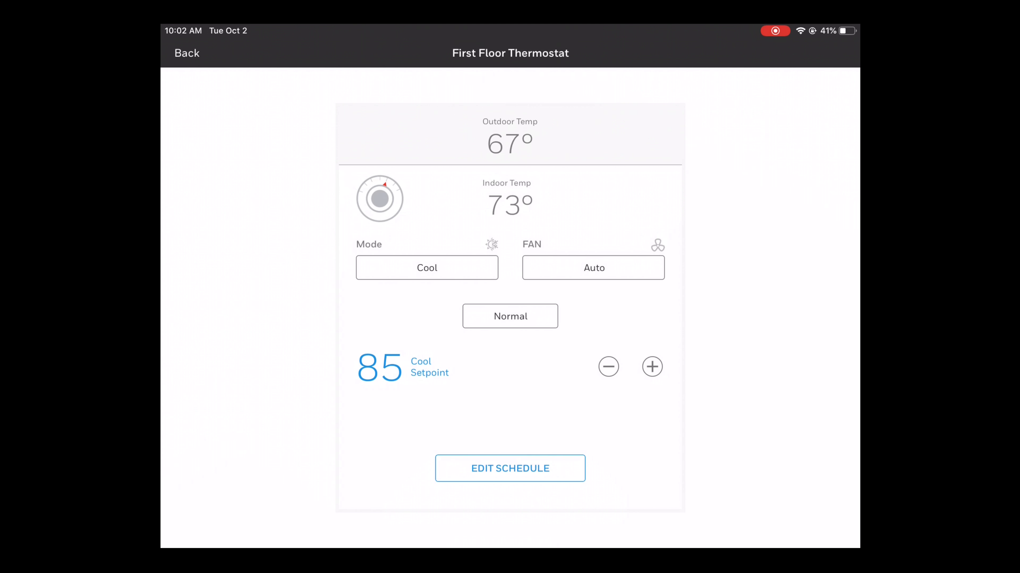
# Change the thermostat mode from Cool to Auto, adding a 76° heat setpoint
pyautogui.click(426, 267)
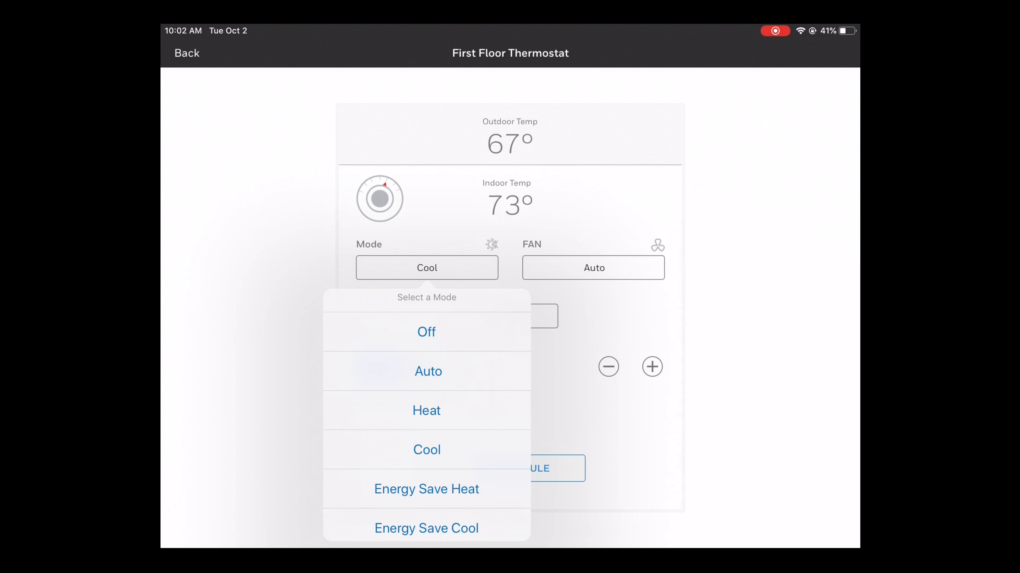
pyautogui.click(428, 371)
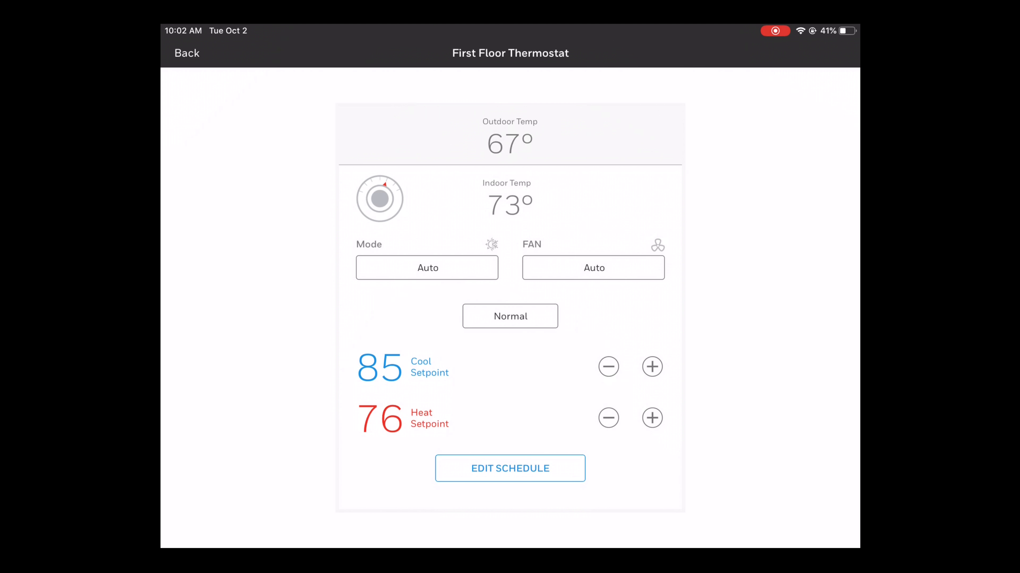
# Adjust the setpoints with the minus and plus buttons to 71° cool and 68° heat
pyautogui.click(608, 367)
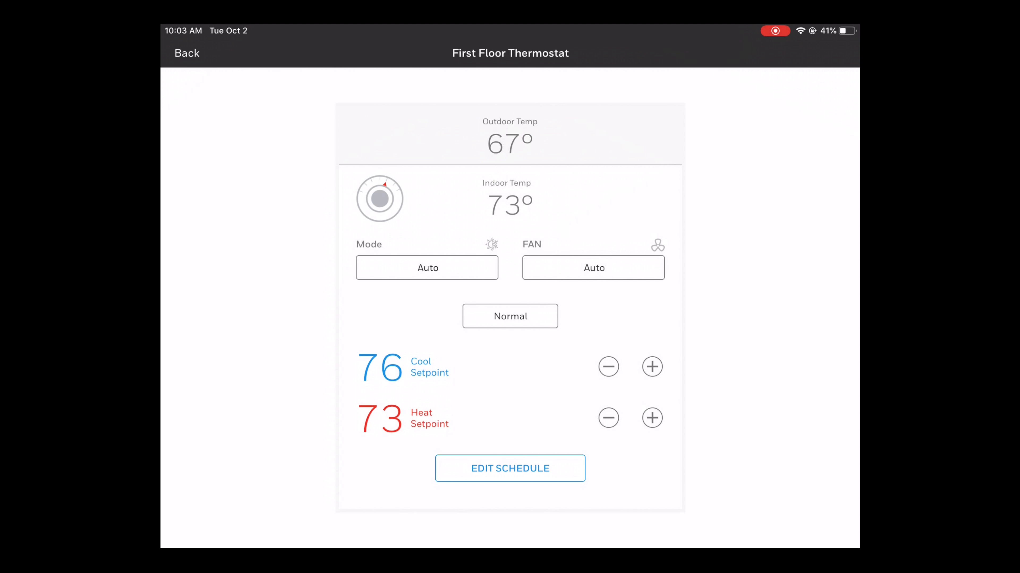
pyautogui.click(607, 417)
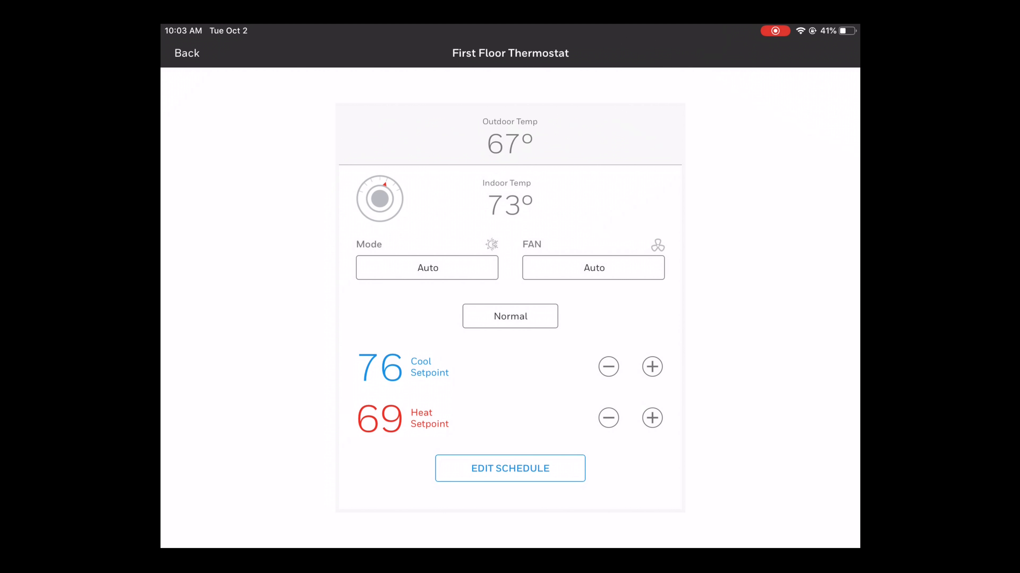
pyautogui.click(608, 418)
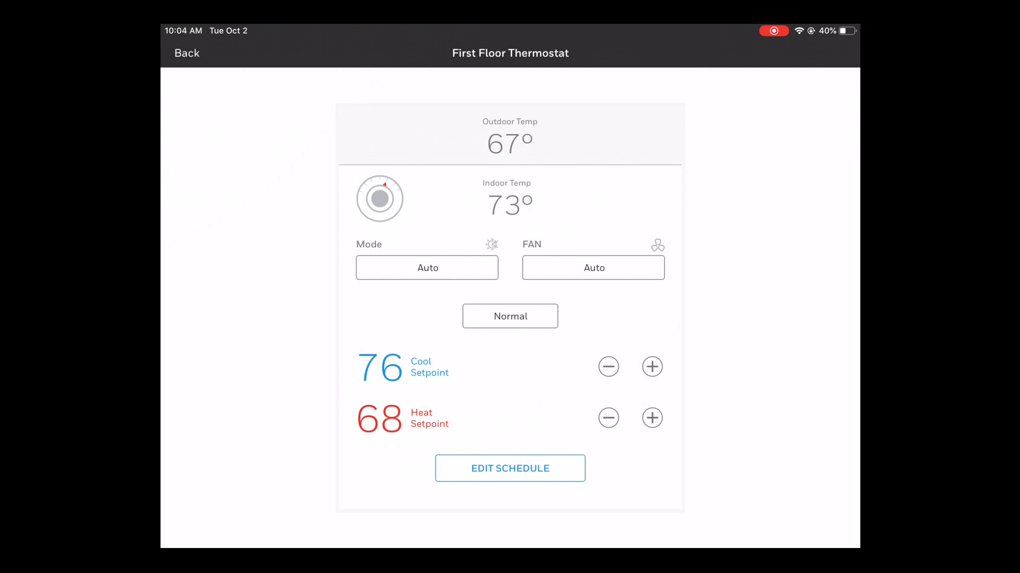
pyautogui.click(608, 367)
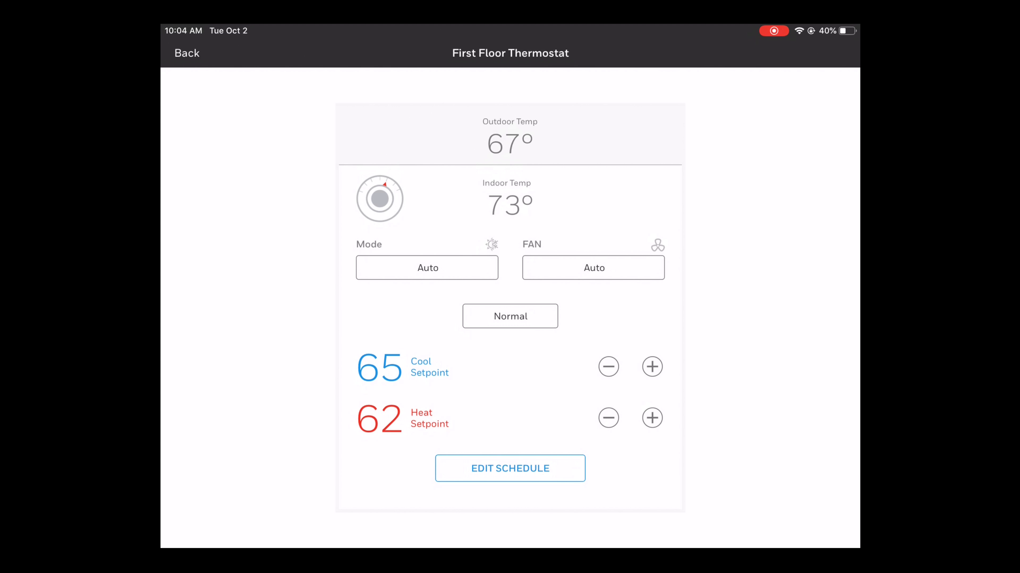
pyautogui.click(608, 367)
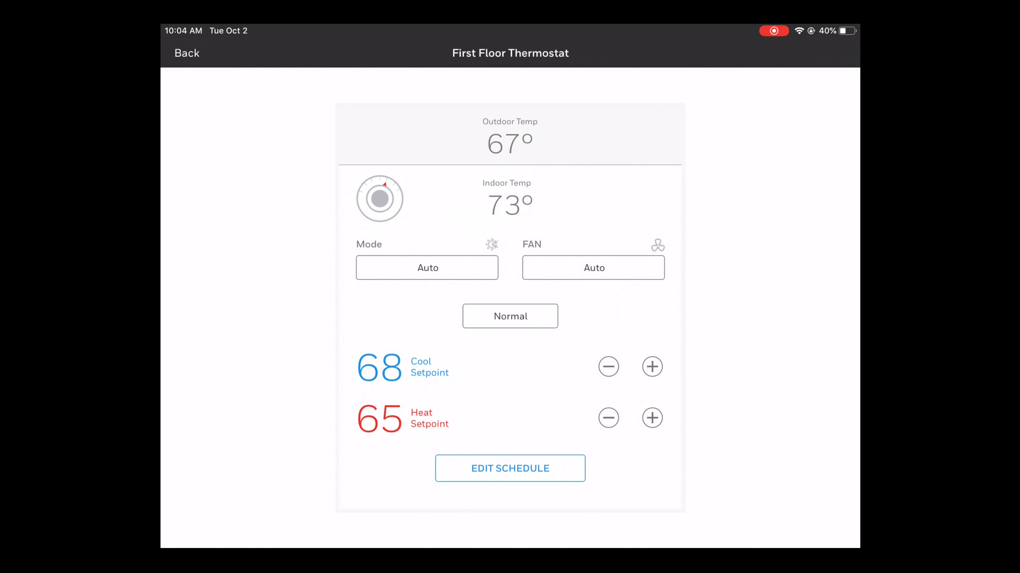
pyautogui.click(651, 366)
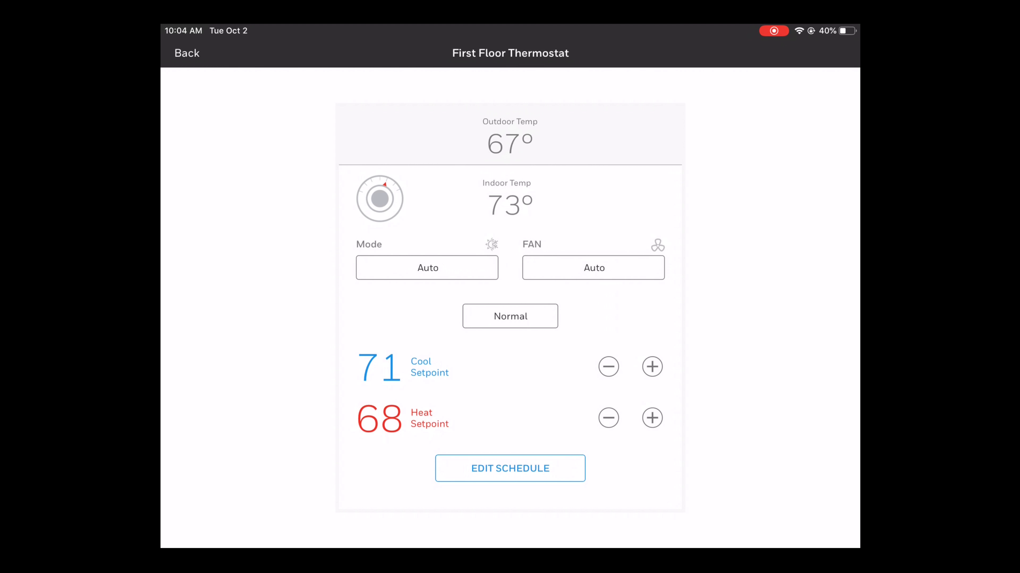
# Set the fan to On, cycle the hold to No Schedule, and return to the device list
pyautogui.click(593, 267)
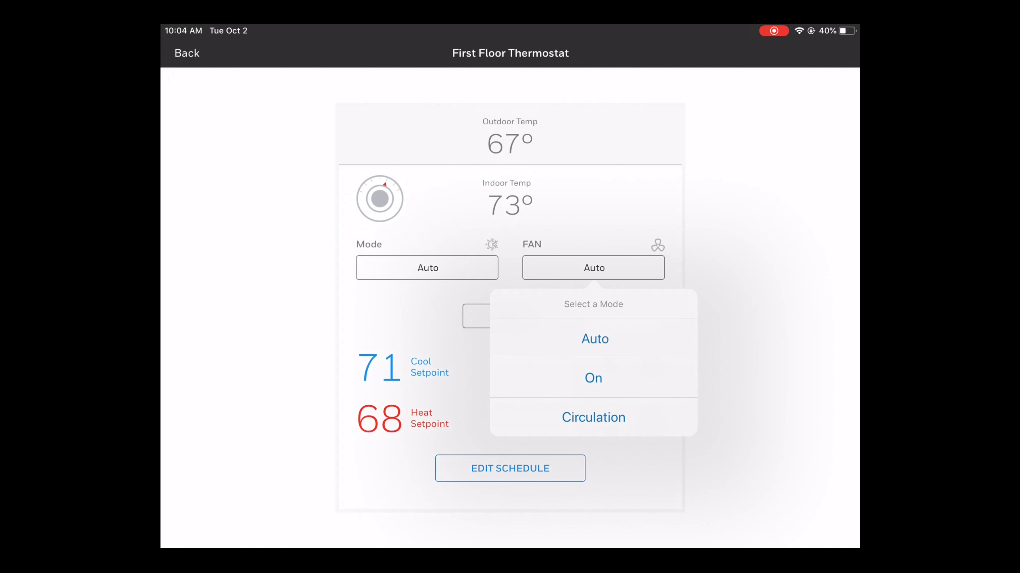
pyautogui.click(592, 377)
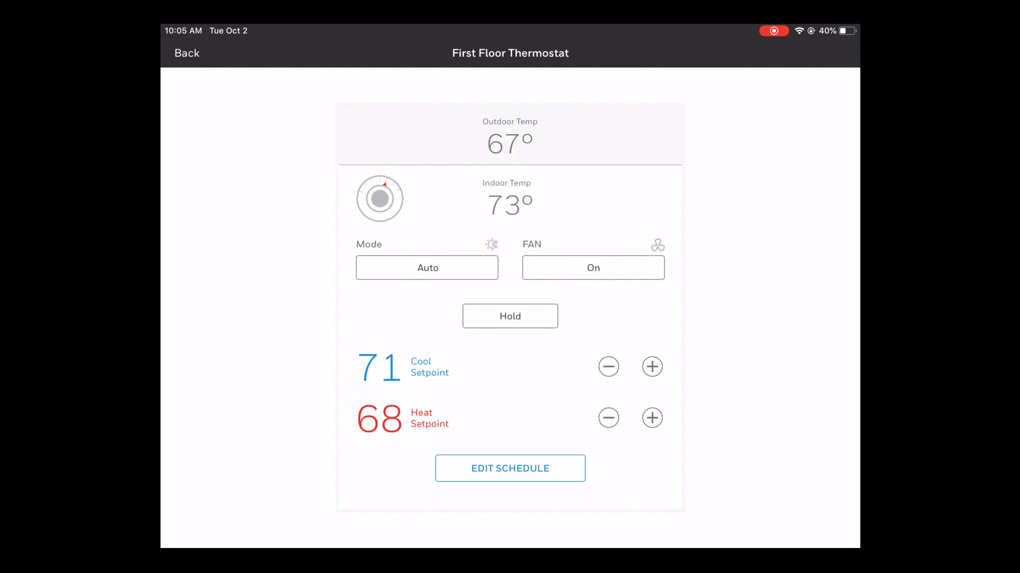
pyautogui.click(509, 316)
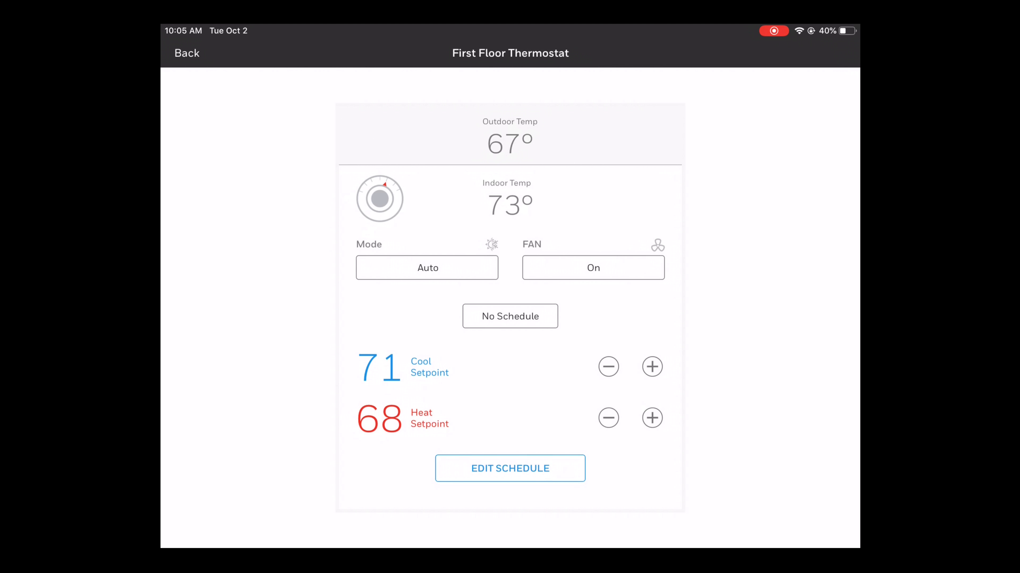
pyautogui.click(186, 53)
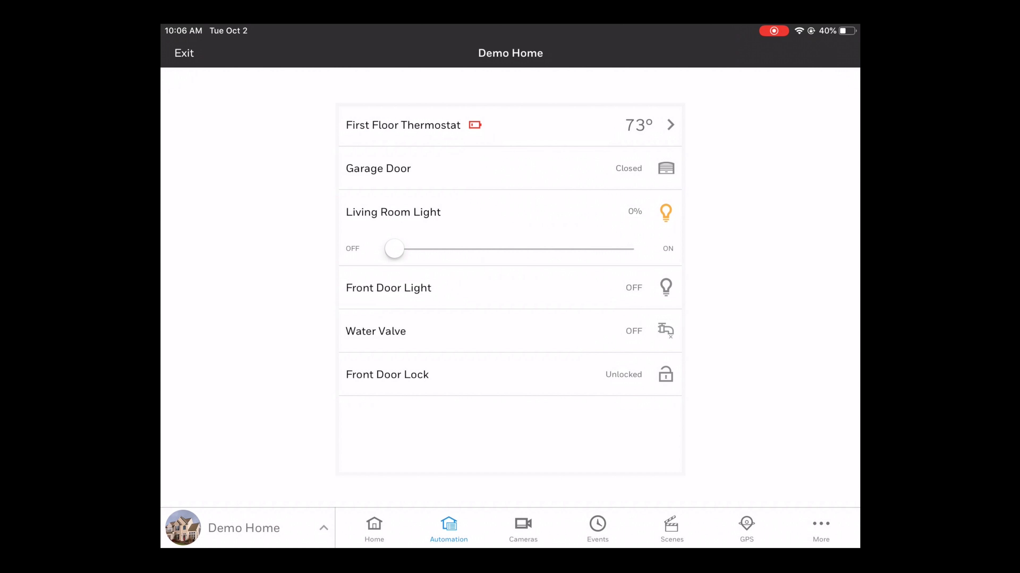
# Turn the Living Room Light up to full 100%
pyautogui.click(665, 287)
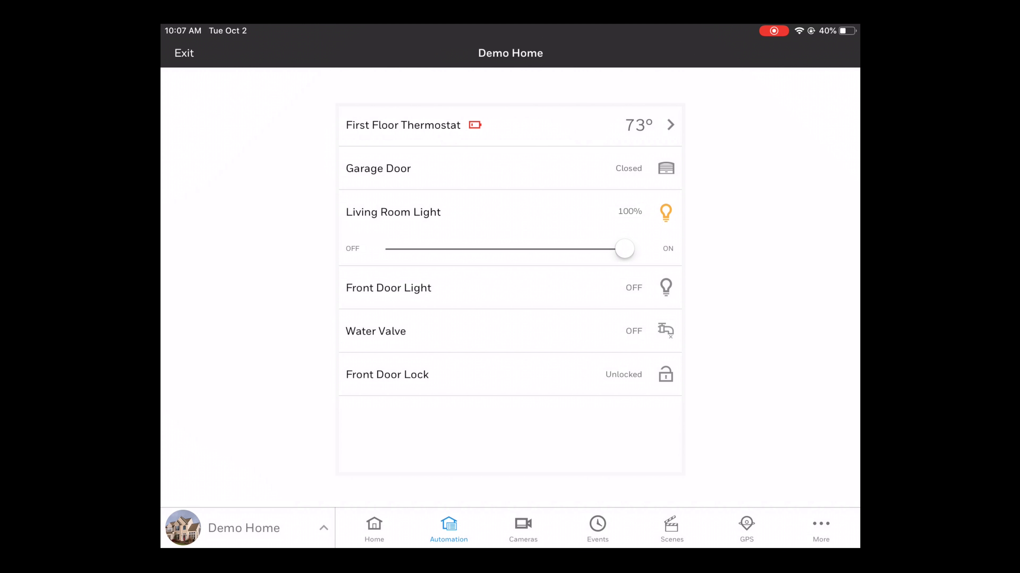
# Lock then unlock the Front Door Lock, then go to the Smart Scenes section
pyautogui.click(665, 374)
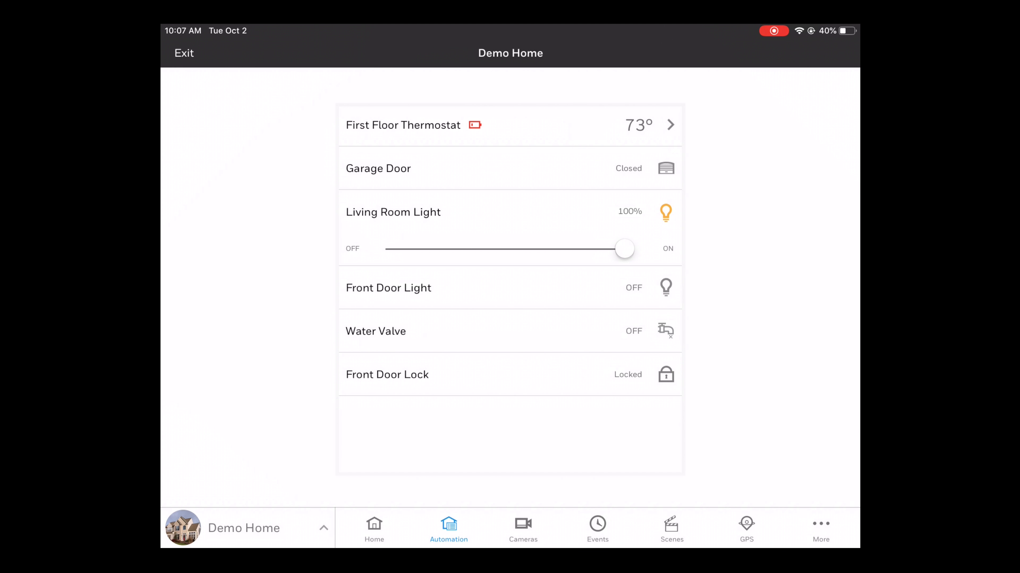
pyautogui.click(665, 373)
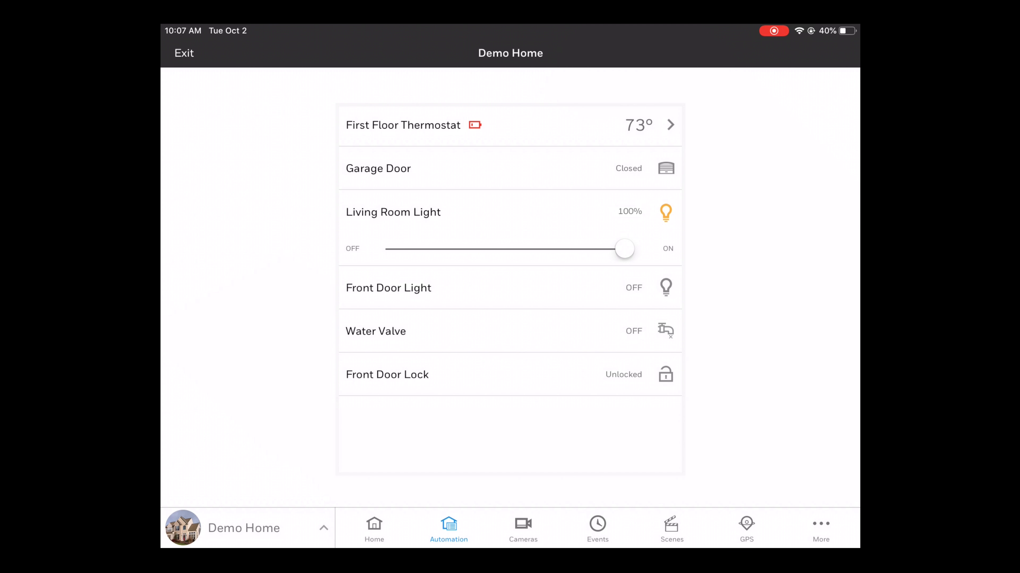
pyautogui.click(671, 527)
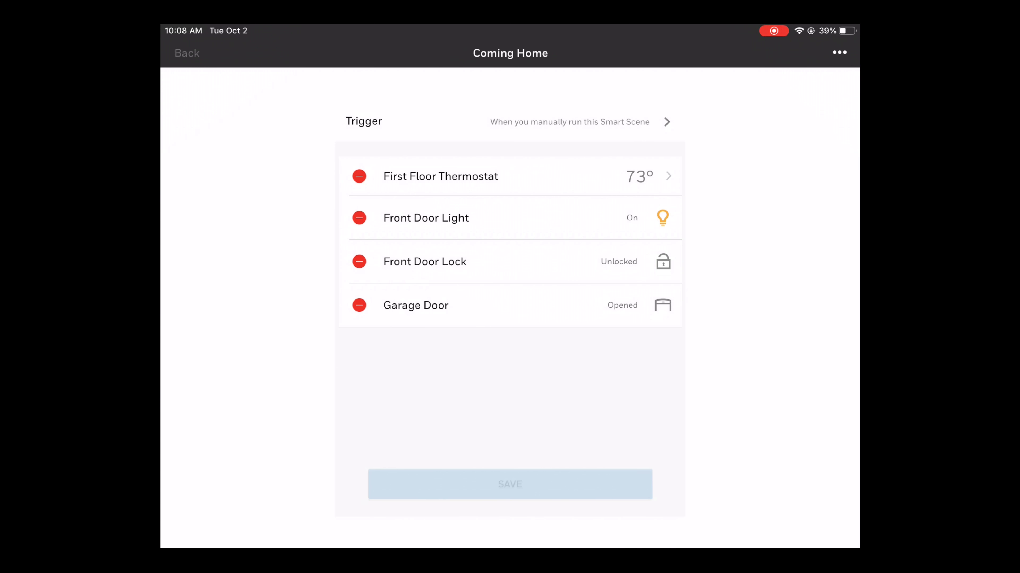
pyautogui.click(186, 52)
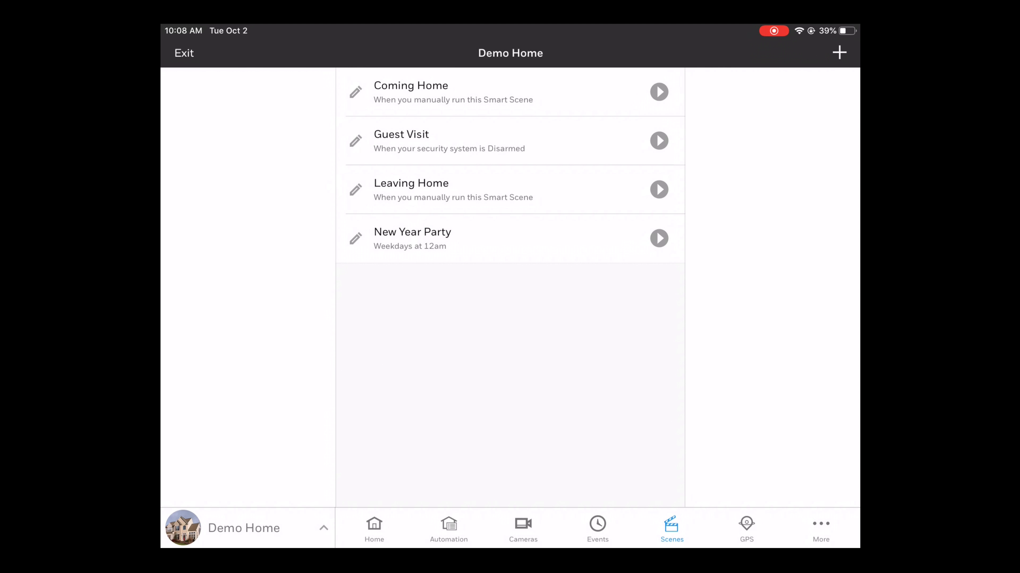
pyautogui.click(839, 52)
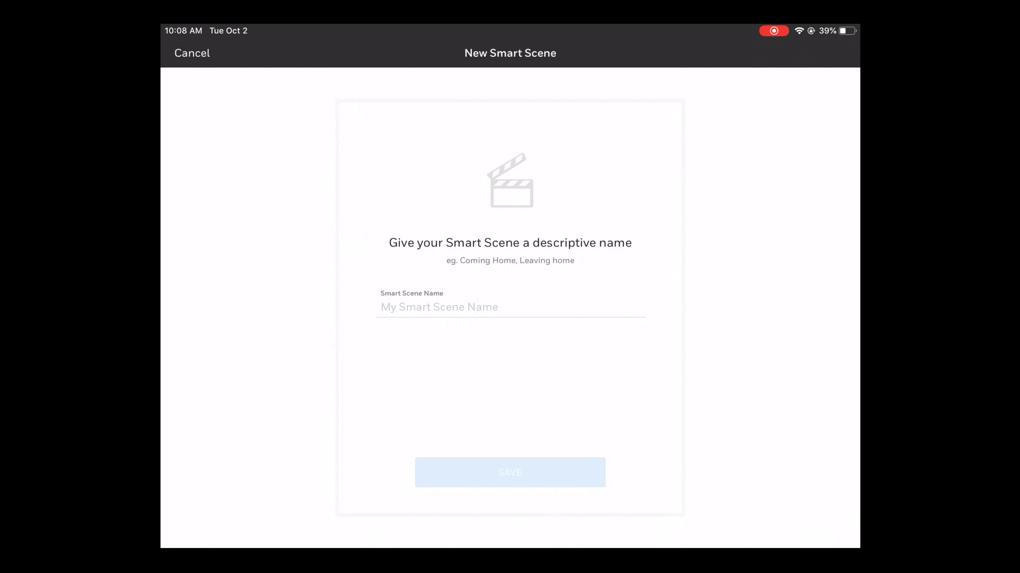
pyautogui.click(191, 52)
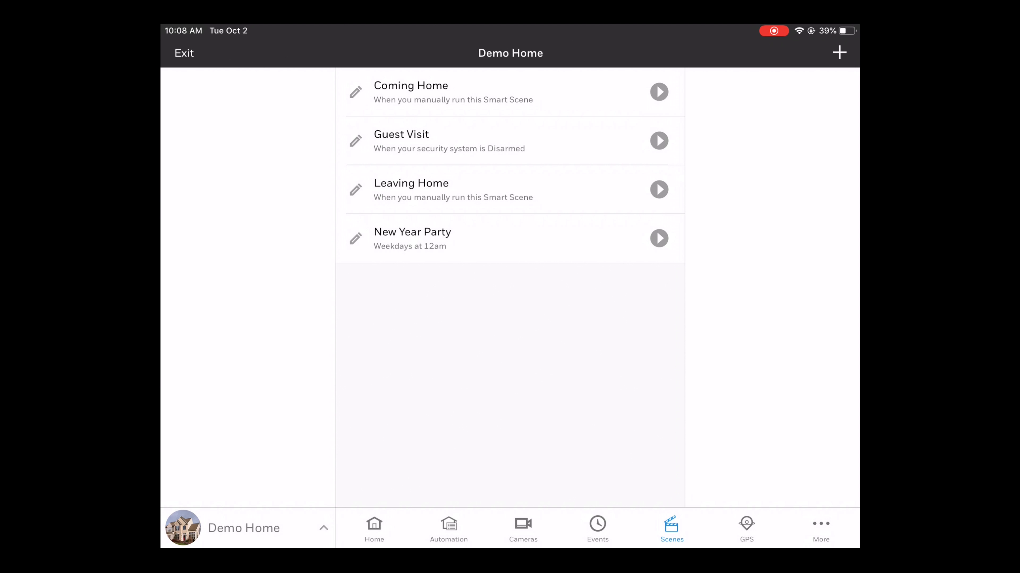
pyautogui.click(448, 528)
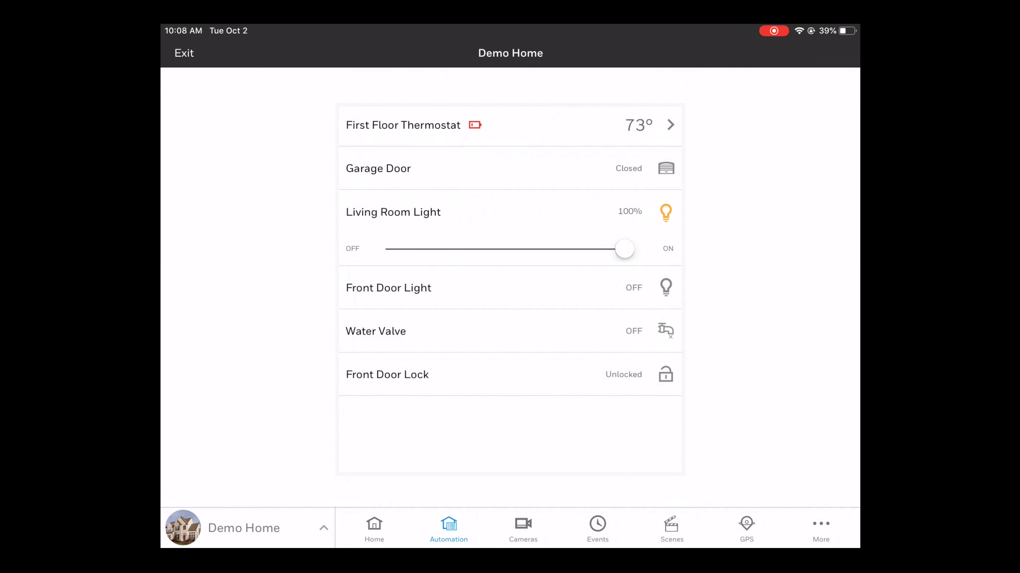